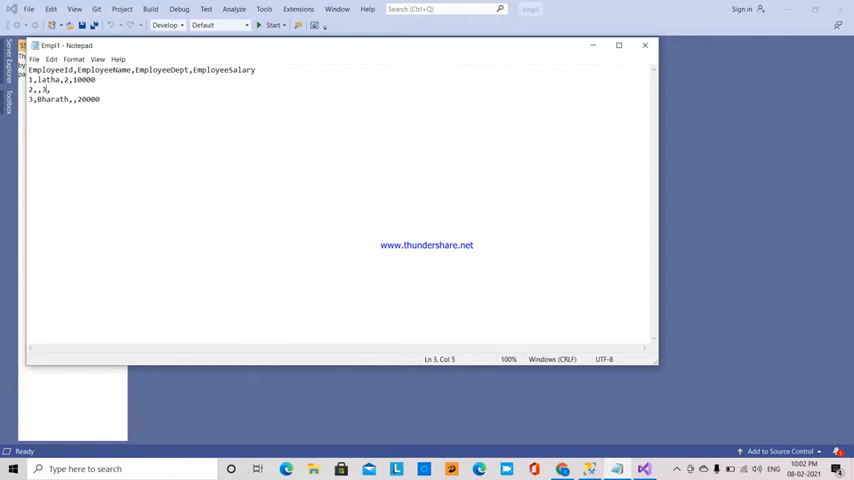
Step: Edit Empl1.txt so row 2 reads '2,,3,' and row 3 reads '3,Bharath,,20000'
{"action": "type", "text": "3"}
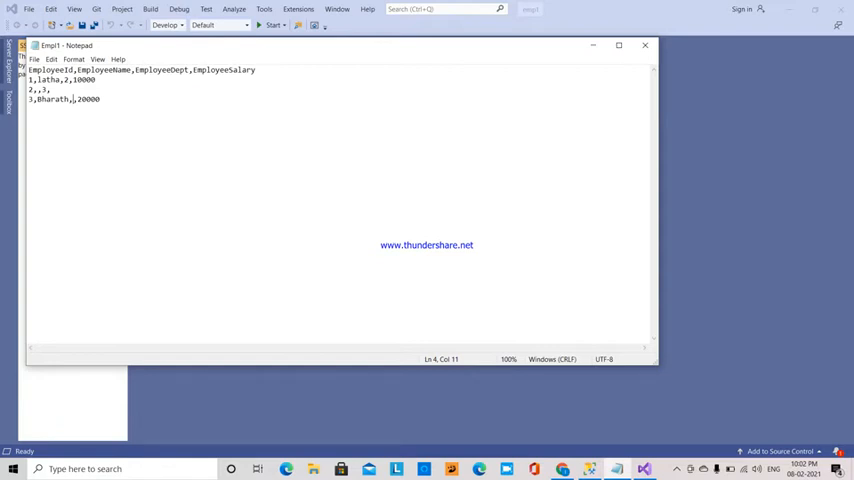
{"action": "mouse_move", "coordinate": [589, 468]}
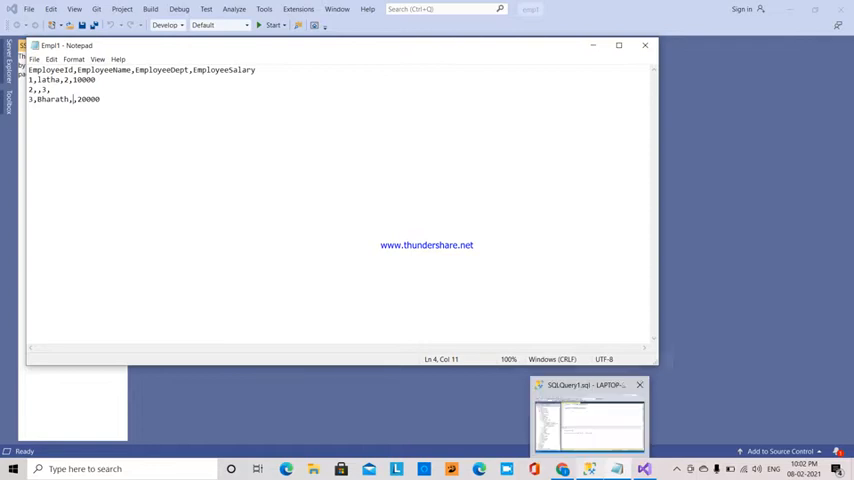
Step: Review the EmployeeDetails columns, then run the SELECT query to show an empty result
{"action": "left_click", "coordinate": [588, 415]}
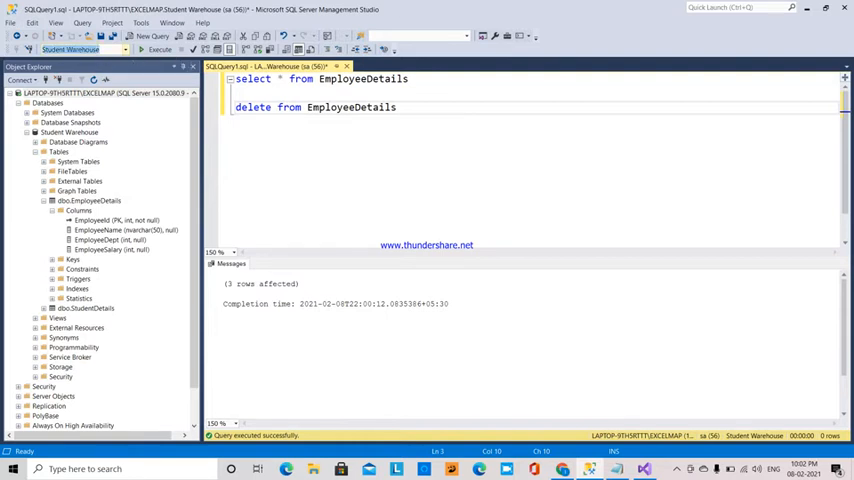
{"action": "left_click", "coordinate": [107, 220]}
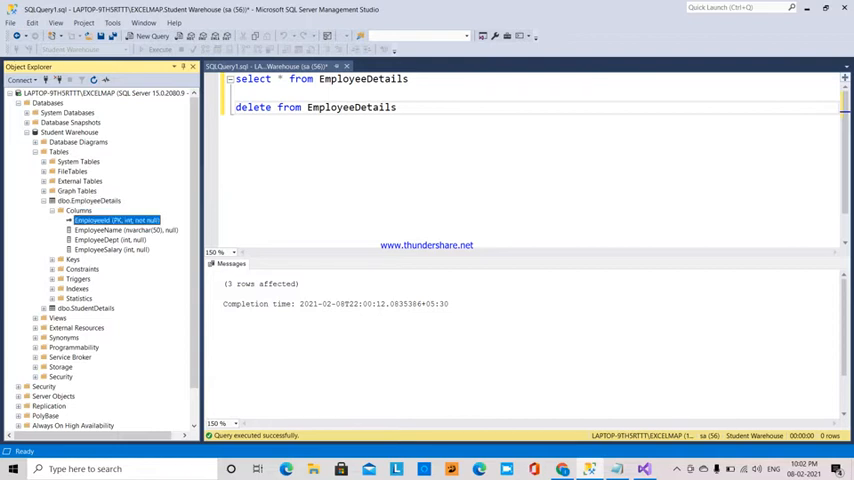
{"action": "left_click", "coordinate": [110, 240]}
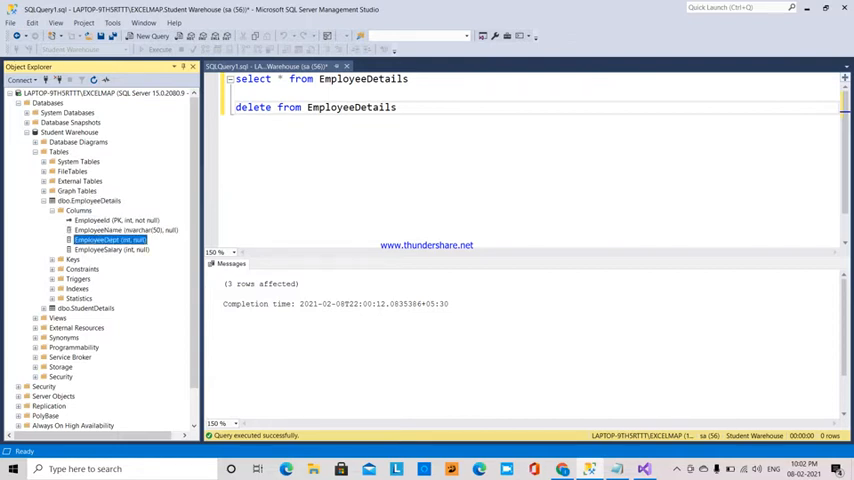
{"action": "left_click", "coordinate": [110, 249]}
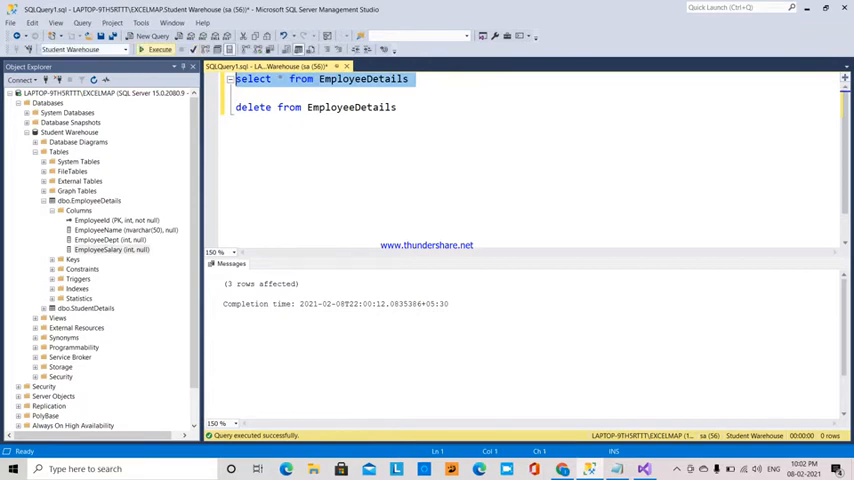
{"action": "left_click", "coordinate": [227, 263]}
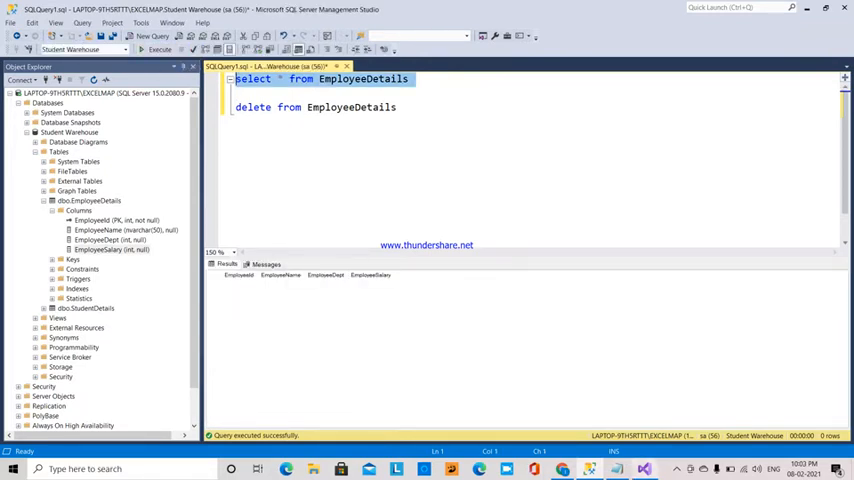
{"action": "left_click", "coordinate": [29, 11]}
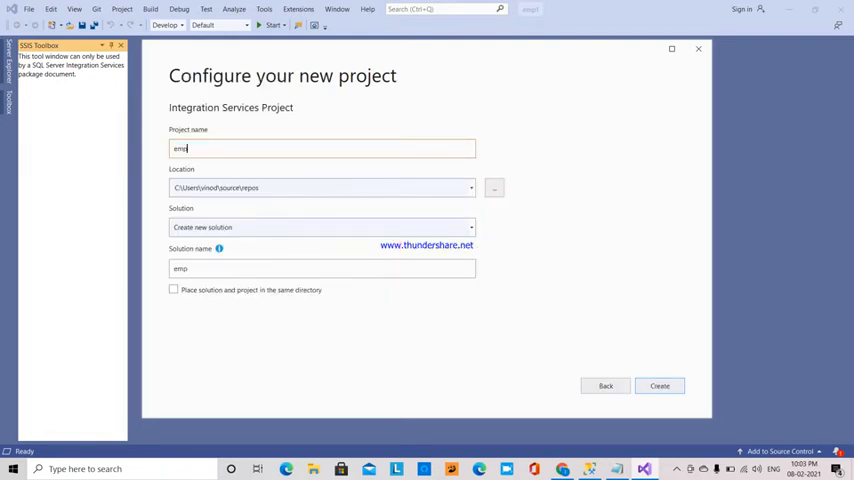
Step: Name the new Integration Services project emp2 and create it
{"action": "type", "text": "2"}
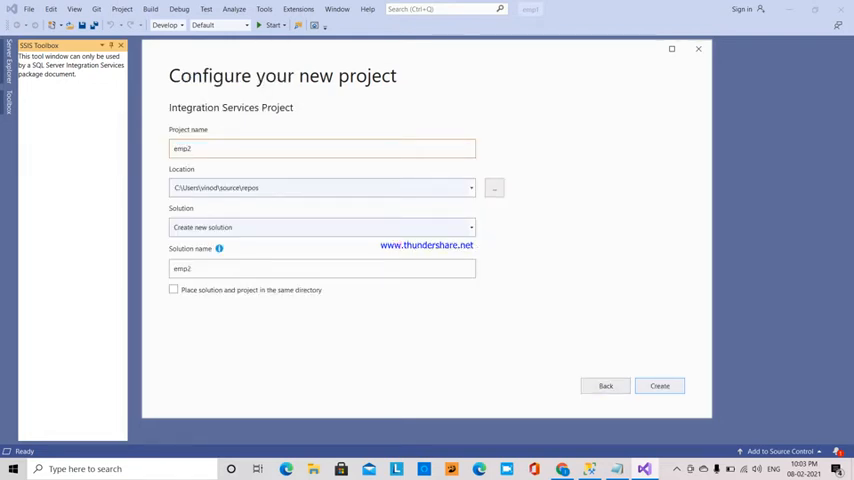
{"action": "left_click", "coordinate": [660, 386]}
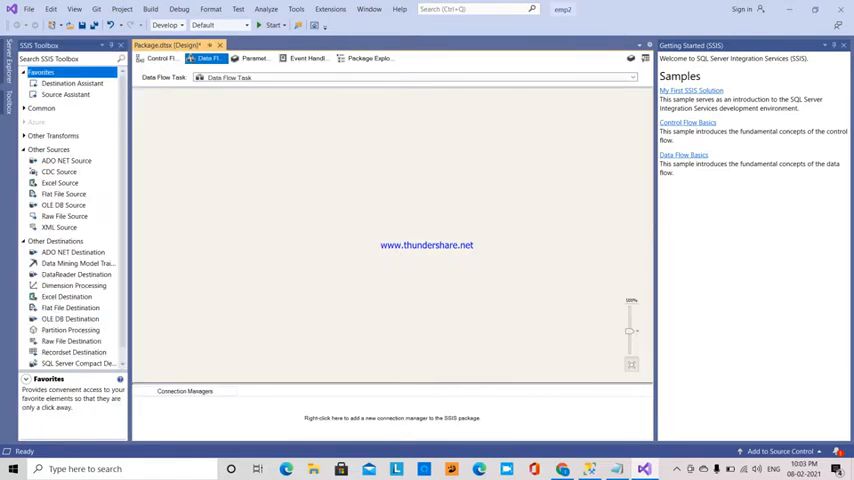
Step: Place a Flat File Source near the centre of the Data Flow canvas
{"action": "left_click", "coordinate": [64, 194]}
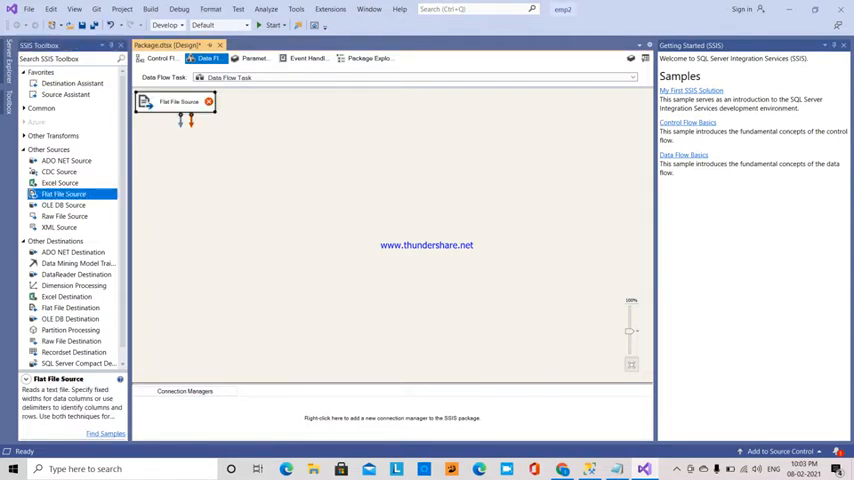
{"action": "left_click_drag", "start_coordinate": [177, 101], "coordinate": [232, 144]}
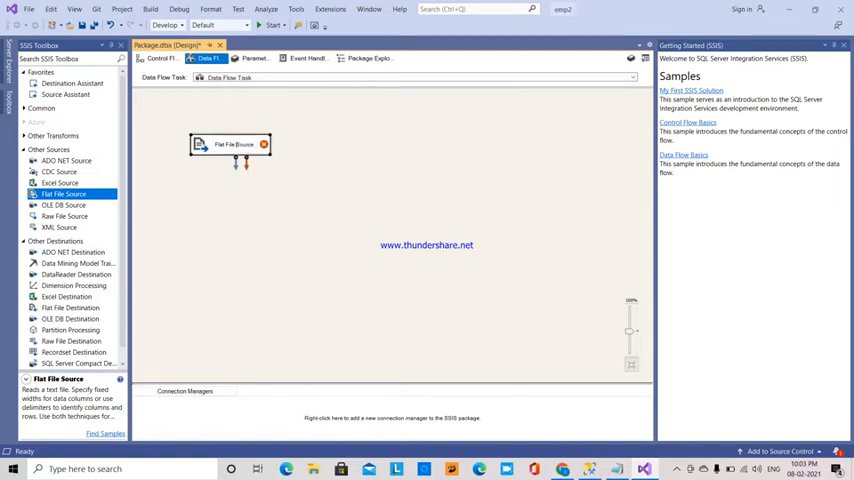
{"action": "right_click", "coordinate": [233, 144]}
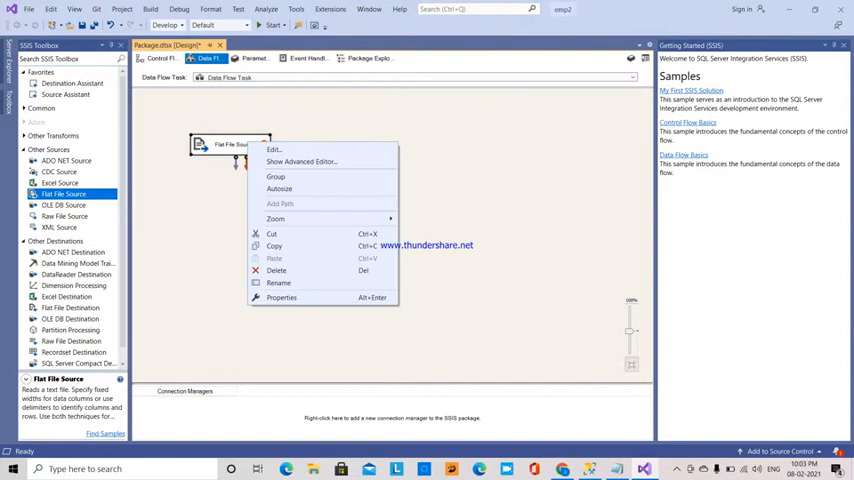
Step: Create a flat file connection to Desktop\Empl1.txt, preview its blank-value columns, and accept
{"action": "left_click", "coordinate": [272, 149]}
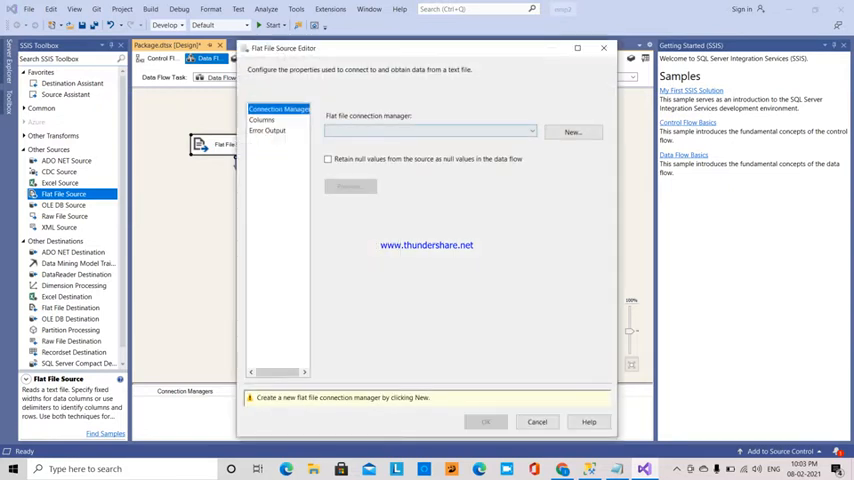
{"action": "left_click", "coordinate": [572, 131]}
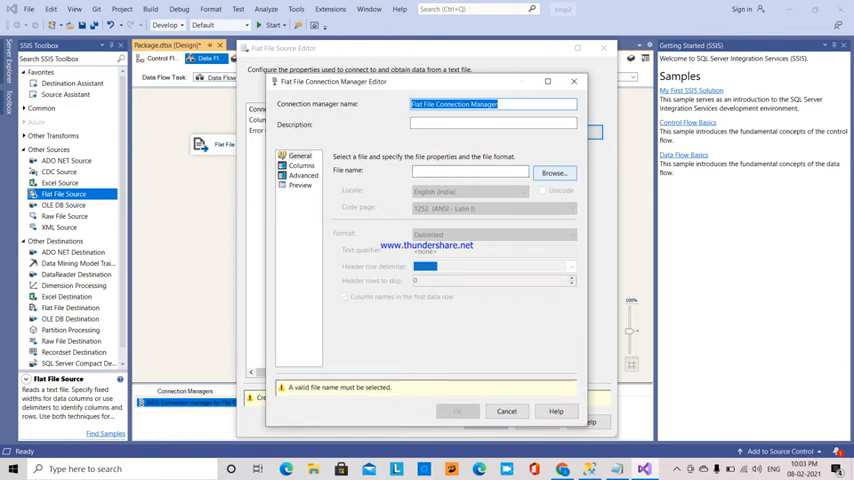
{"action": "left_click", "coordinate": [554, 172]}
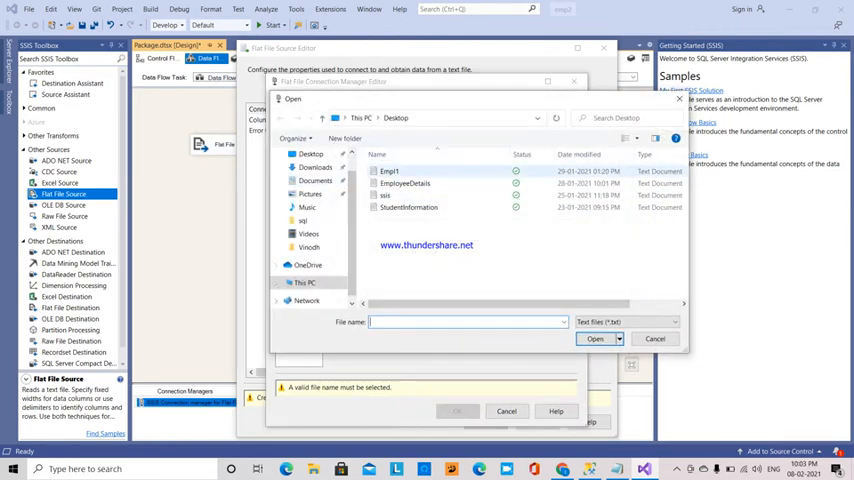
{"action": "left_click", "coordinate": [389, 171]}
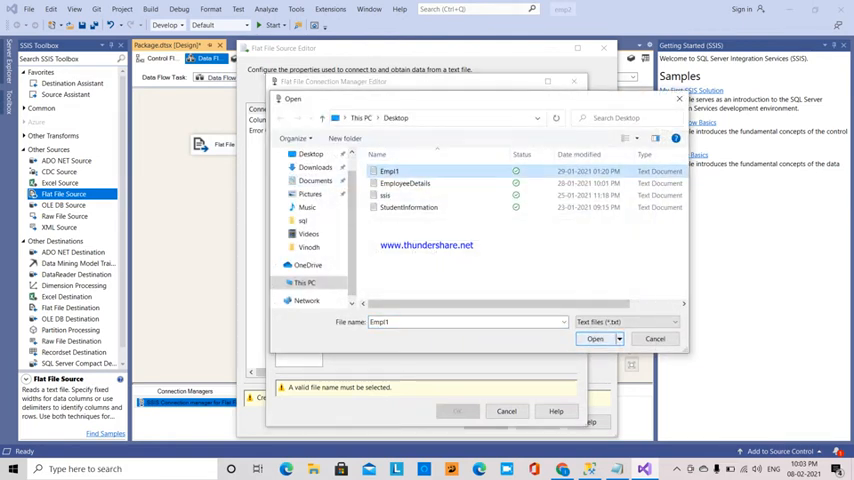
{"action": "left_click", "coordinate": [595, 338]}
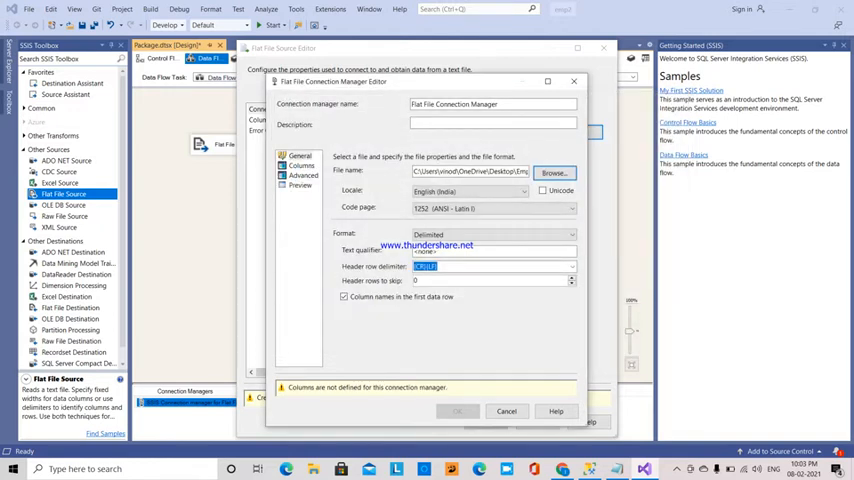
{"action": "left_click", "coordinate": [301, 165]}
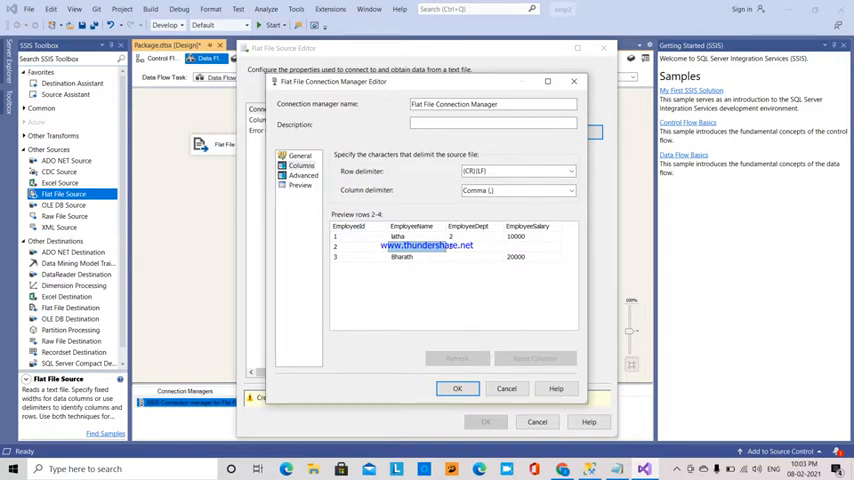
{"action": "left_click", "coordinate": [532, 247]}
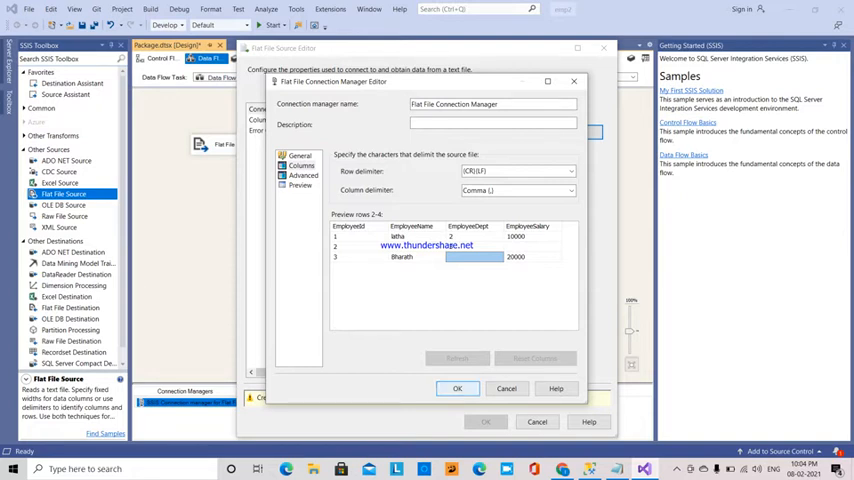
{"action": "left_click", "coordinate": [457, 388]}
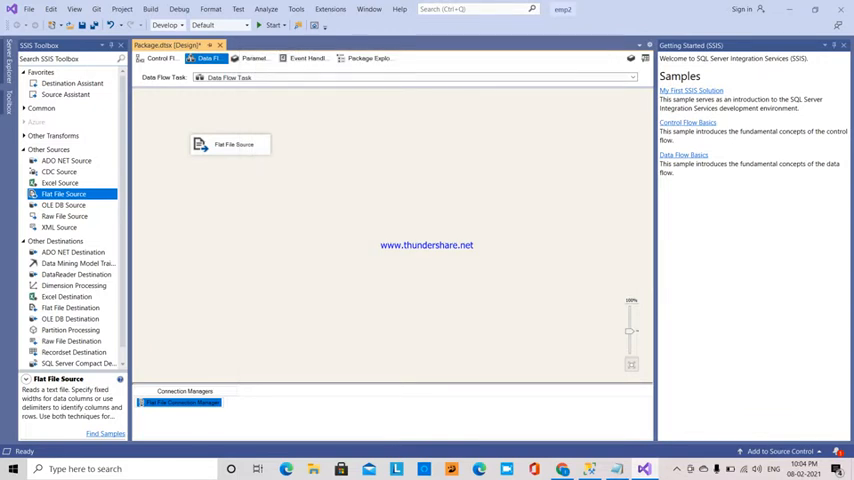
Step: Place an ADO NET Destination below the source and open its editor
{"action": "left_click", "coordinate": [66, 252]}
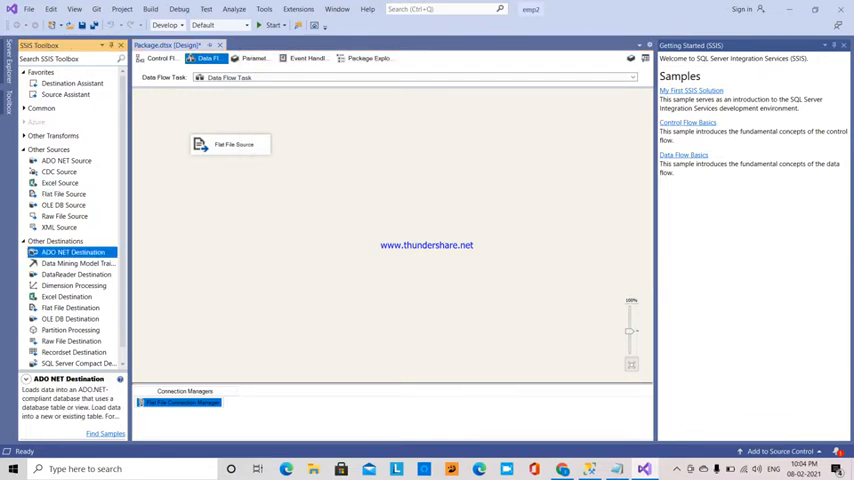
{"action": "left_click_drag", "start_coordinate": [72, 251], "coordinate": [289, 228]}
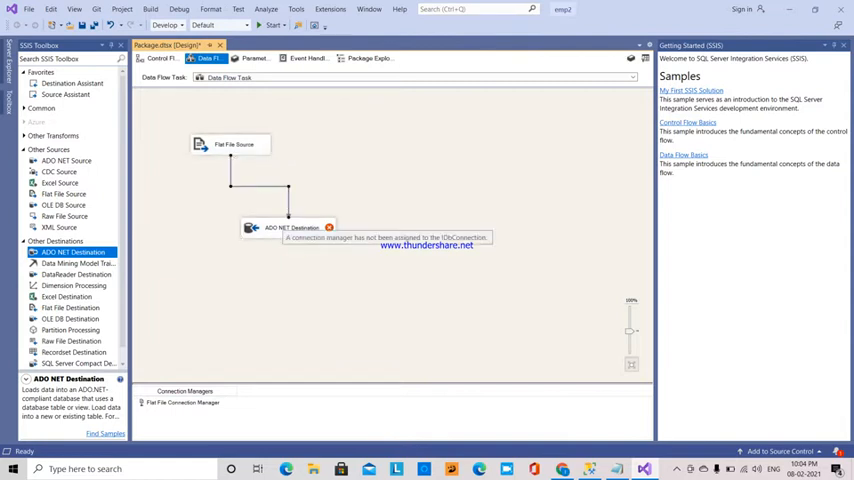
{"action": "right_click", "coordinate": [288, 227]}
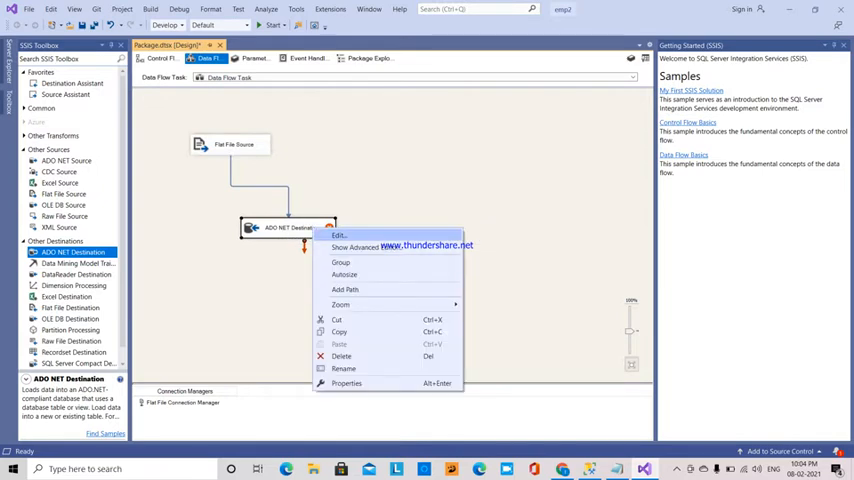
{"action": "left_click", "coordinate": [338, 235]}
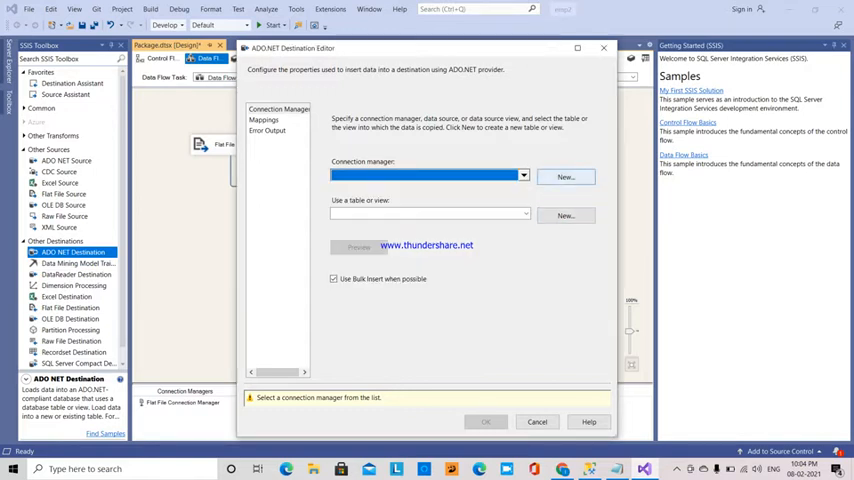
Step: Delete the existing Student Warehouse data connection and start a new connection
{"action": "left_click", "coordinate": [566, 176]}
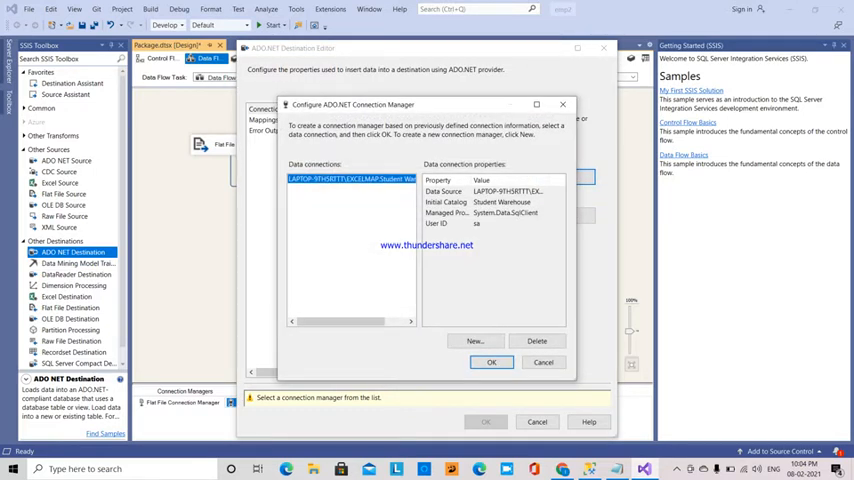
{"action": "mouse_move", "coordinate": [537, 341]}
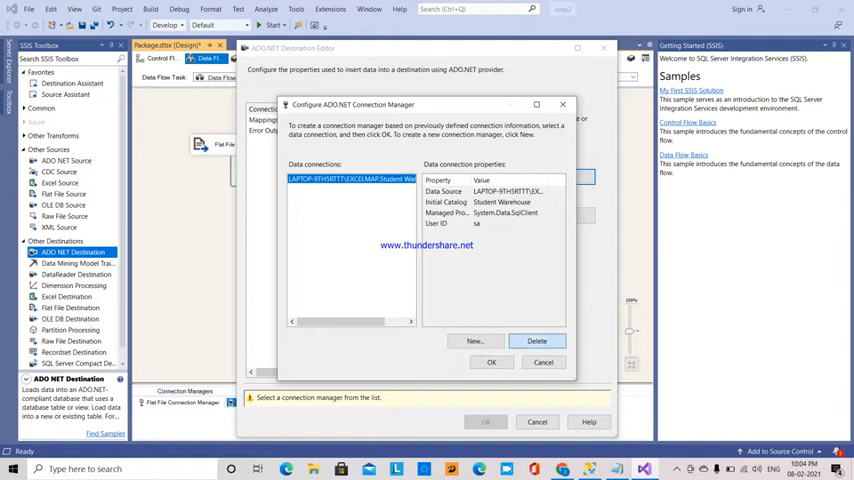
{"action": "left_click", "coordinate": [537, 341]}
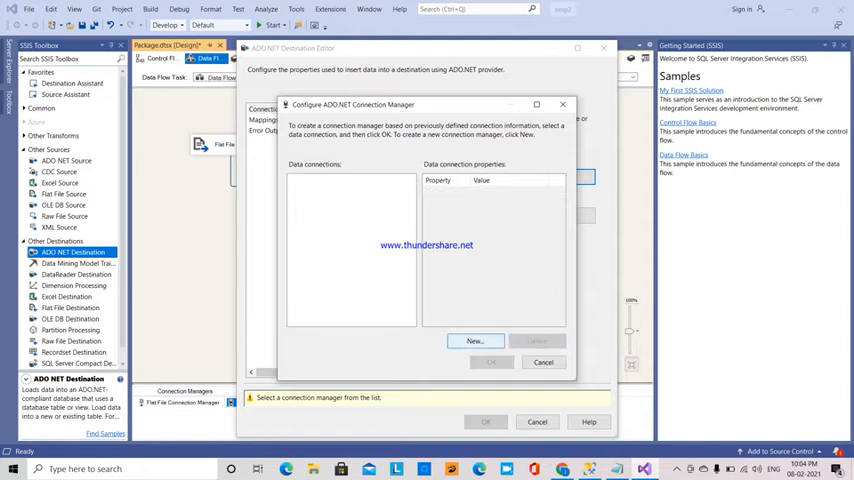
{"action": "left_click", "coordinate": [475, 341]}
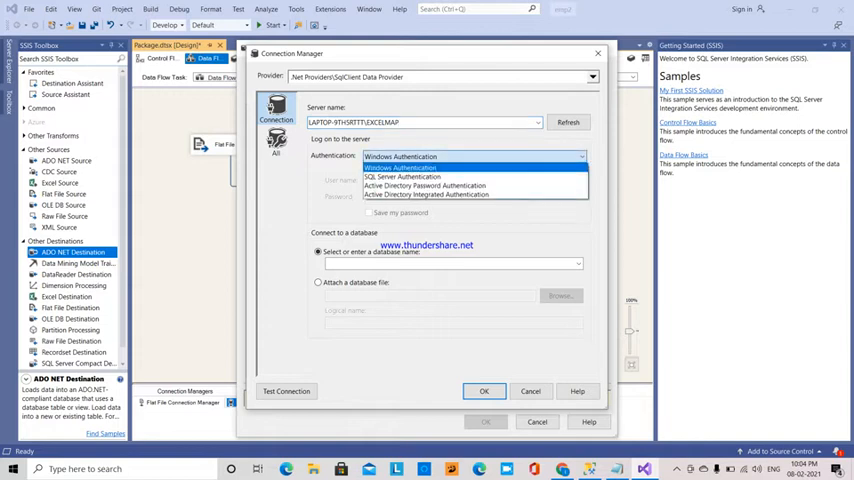
Step: Set up the Student Warehouse database connection using SQL Server authentication
{"action": "left_click", "coordinate": [402, 177]}
{"action": "type", "text": "sa"}
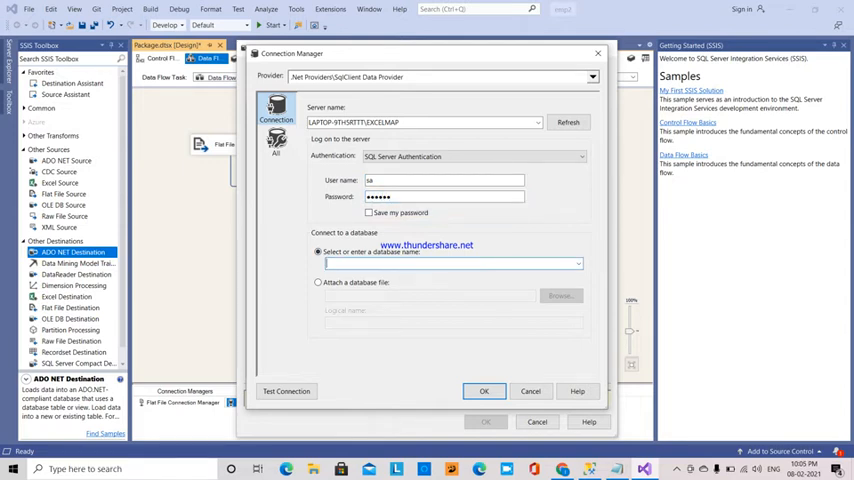
{"action": "left_click", "coordinate": [577, 263]}
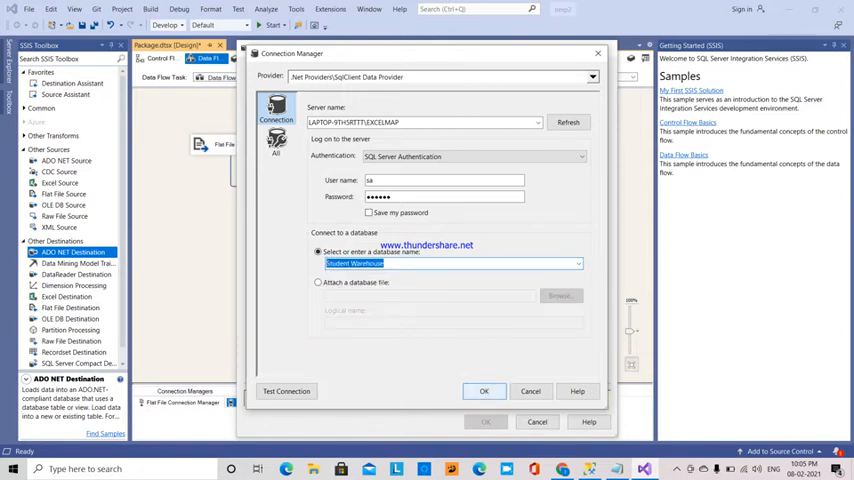
{"action": "left_click", "coordinate": [484, 390]}
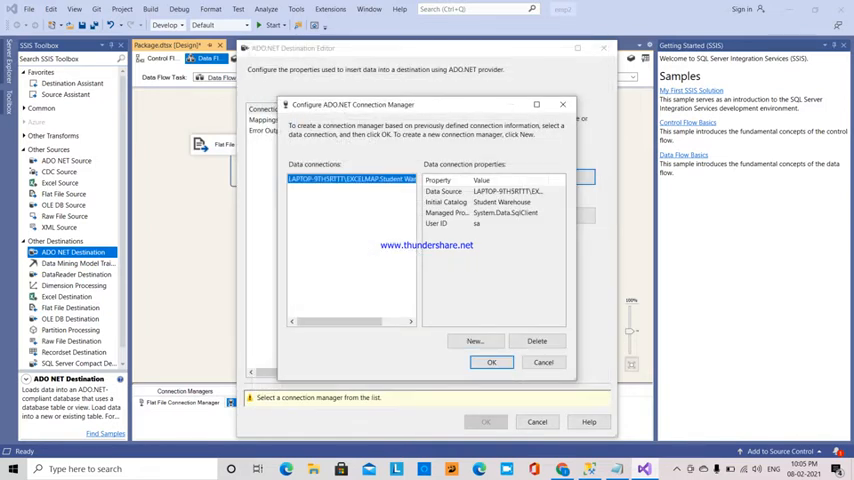
{"action": "left_click", "coordinate": [491, 362]}
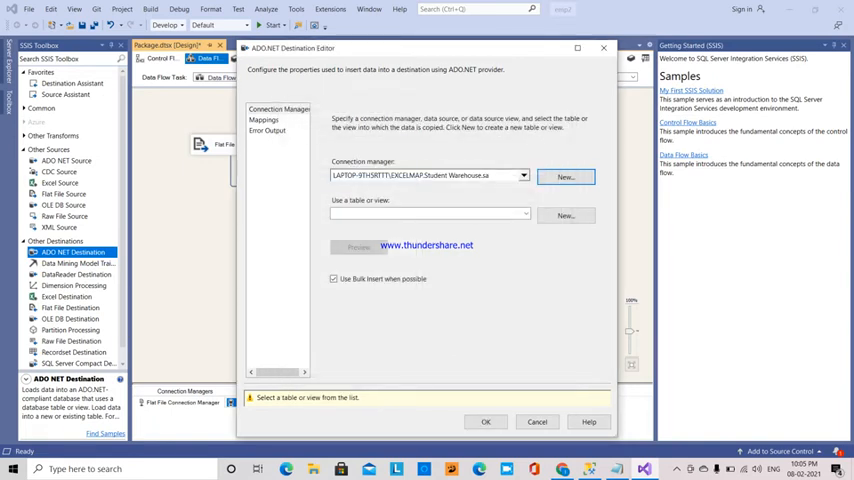
Step: Select "dbo"."EmployeeDetails" as the destination table, review Mappings and Error Output, and confirm
{"action": "left_click", "coordinate": [524, 213]}
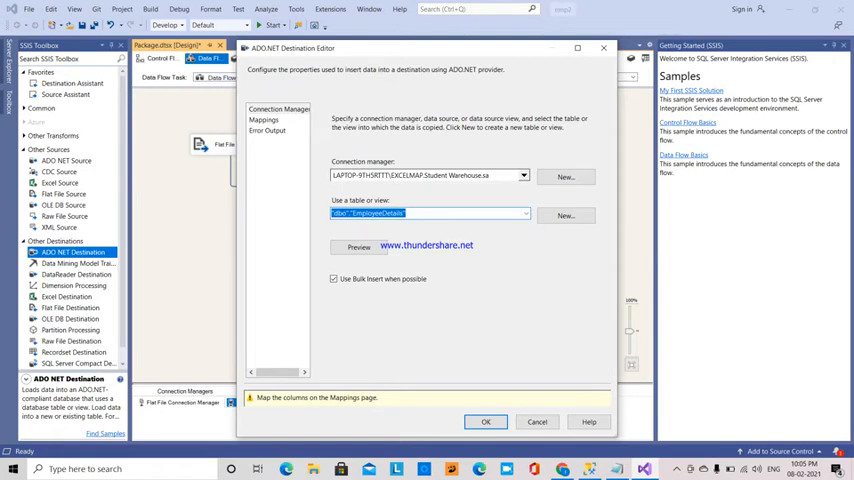
{"action": "left_click", "coordinate": [263, 120]}
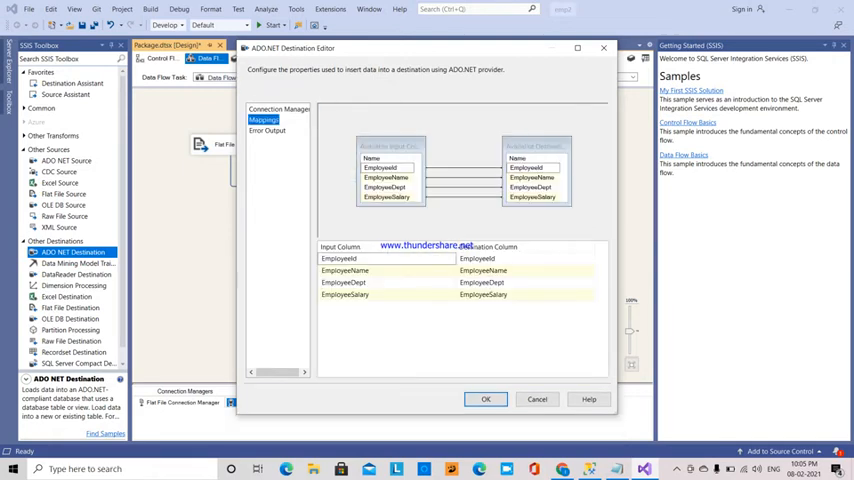
{"action": "left_click", "coordinate": [267, 131]}
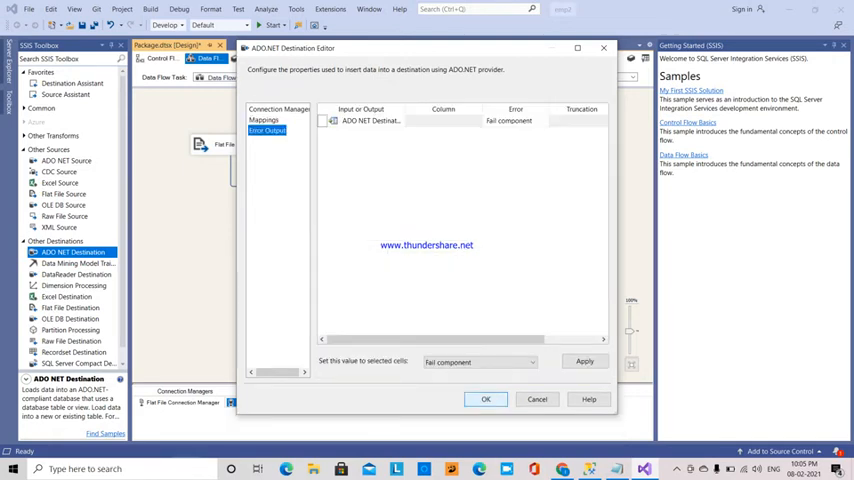
{"action": "left_click", "coordinate": [485, 399]}
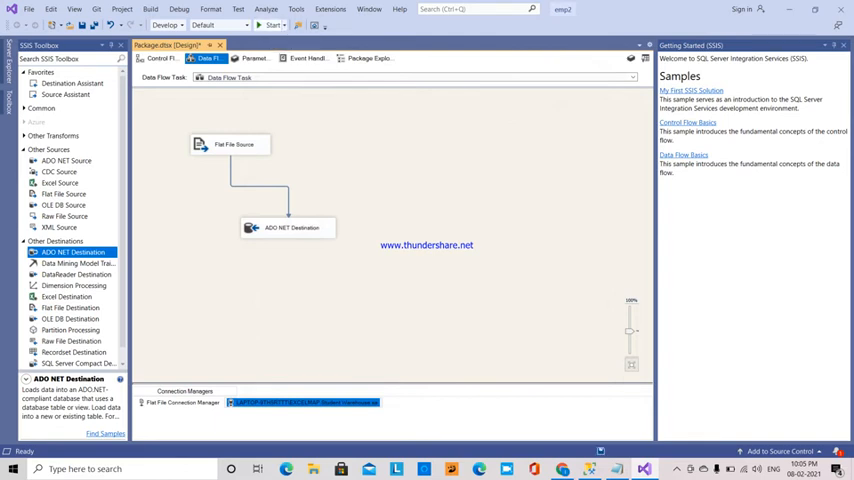
Step: Run the package, which fails, then enable RetainNulls in the Flat File Source's Component Properties
{"action": "left_click", "coordinate": [268, 24]}
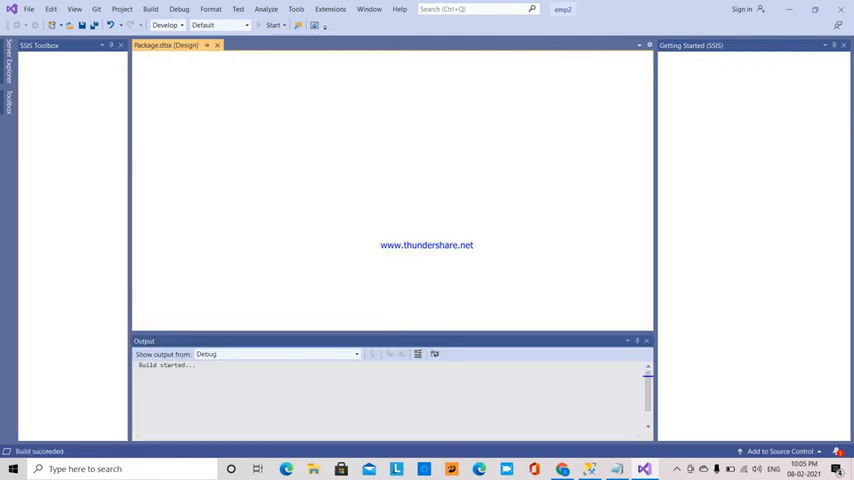
{"action": "left_click", "coordinate": [272, 25]}
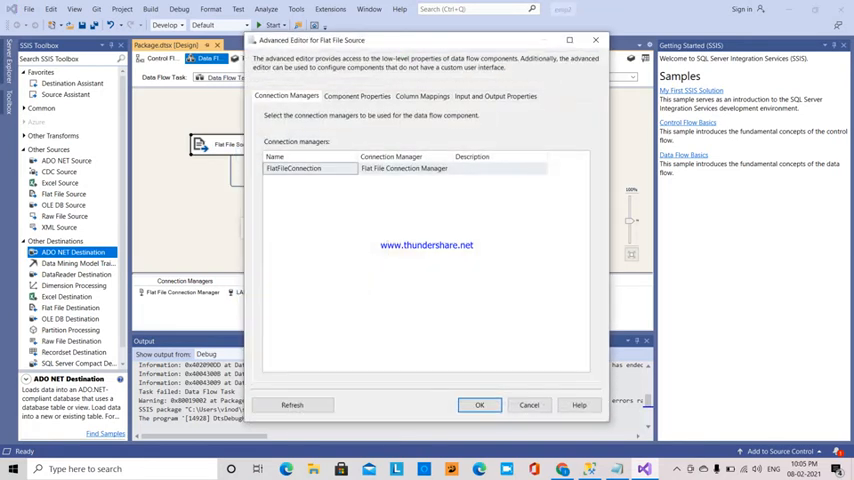
{"action": "left_click", "coordinate": [357, 95]}
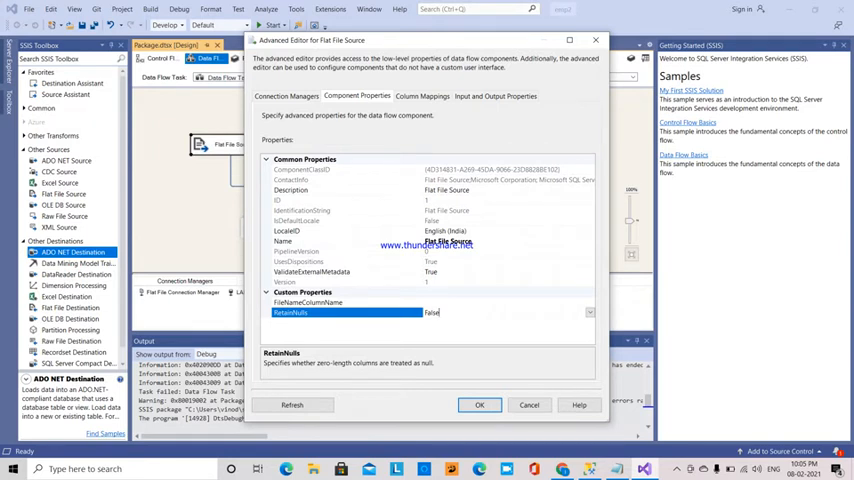
{"action": "left_click", "coordinate": [590, 312]}
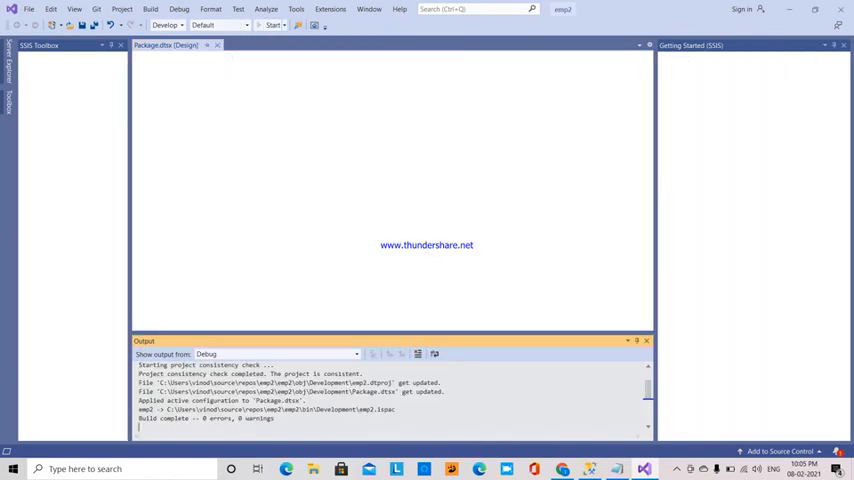
Step: Run the package again, then inspect the NULL cells in the EmployeeDetails results
{"action": "left_click", "coordinate": [272, 24]}
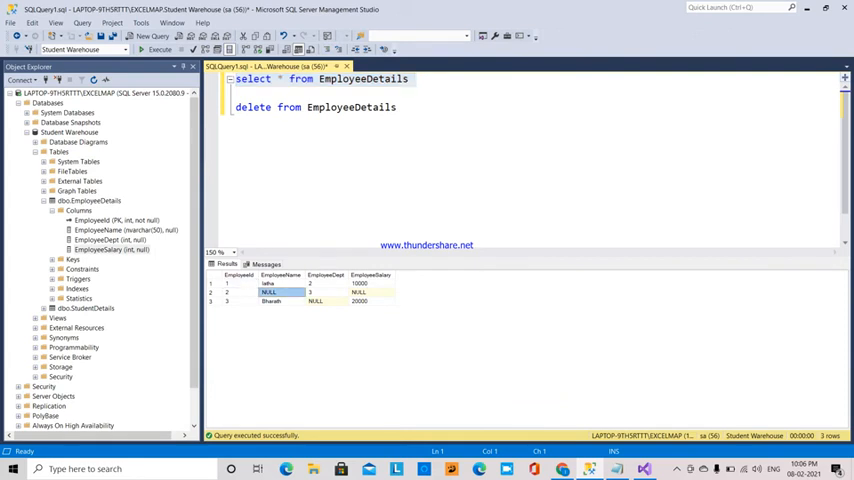
{"action": "left_click", "coordinate": [359, 292]}
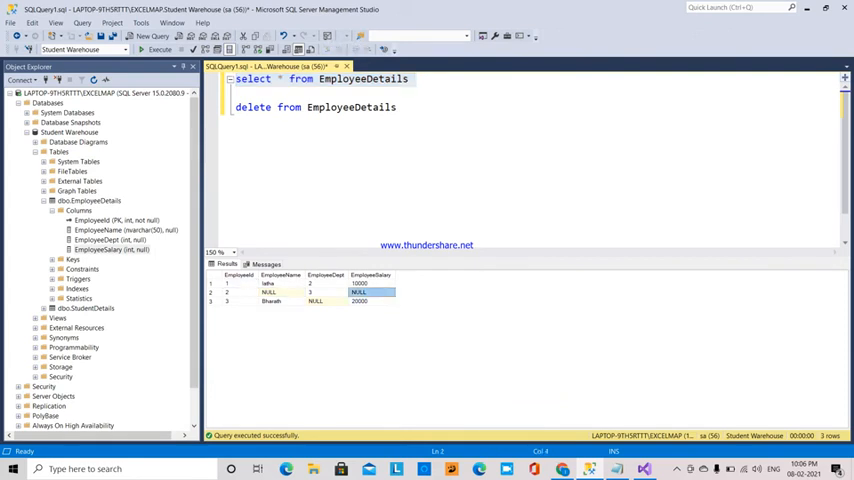
{"action": "left_click", "coordinate": [322, 301]}
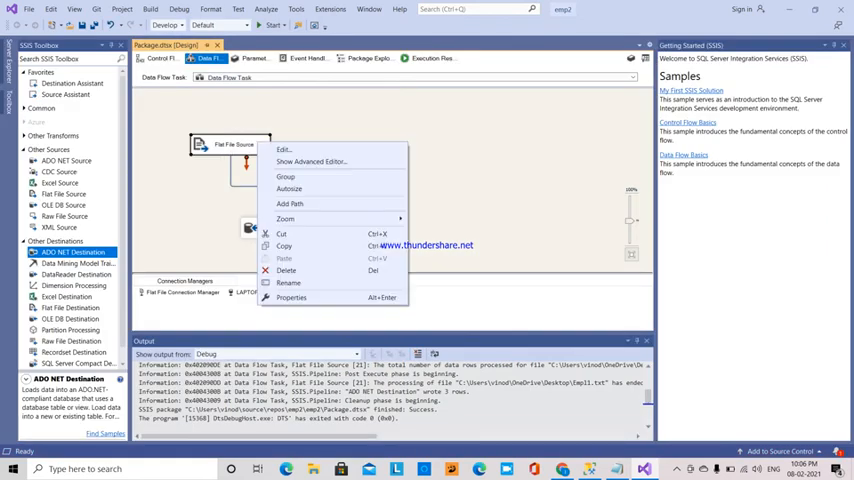
{"action": "left_click", "coordinate": [284, 149]}
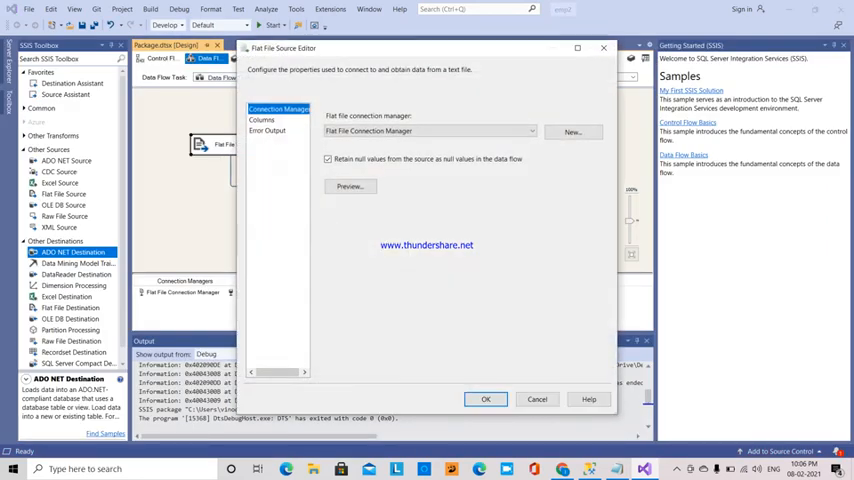
{"action": "left_click", "coordinate": [327, 159]}
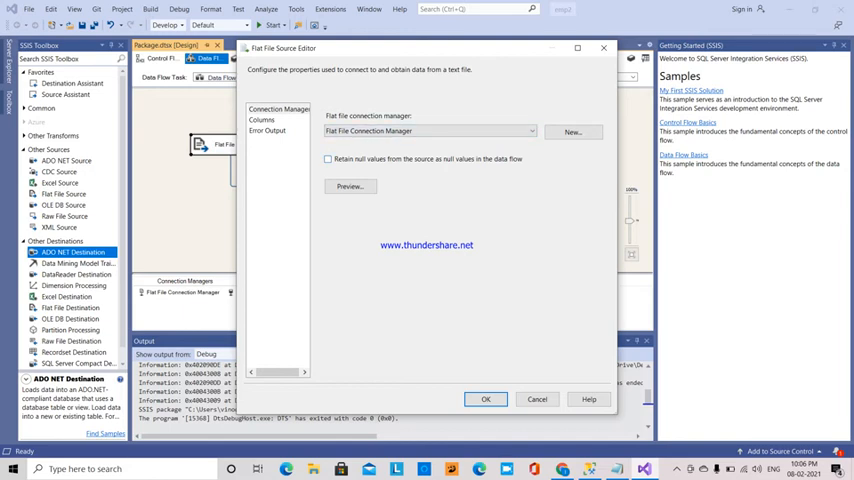
{"action": "left_click", "coordinate": [327, 159]}
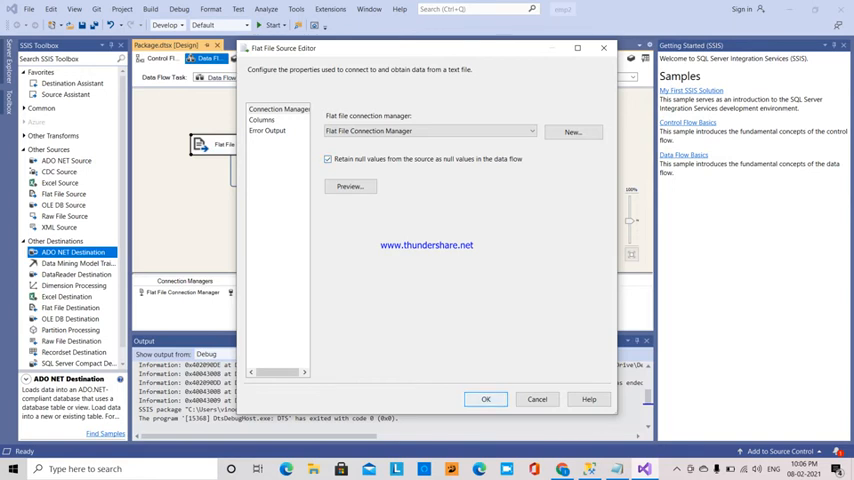
{"action": "left_click", "coordinate": [485, 399]}
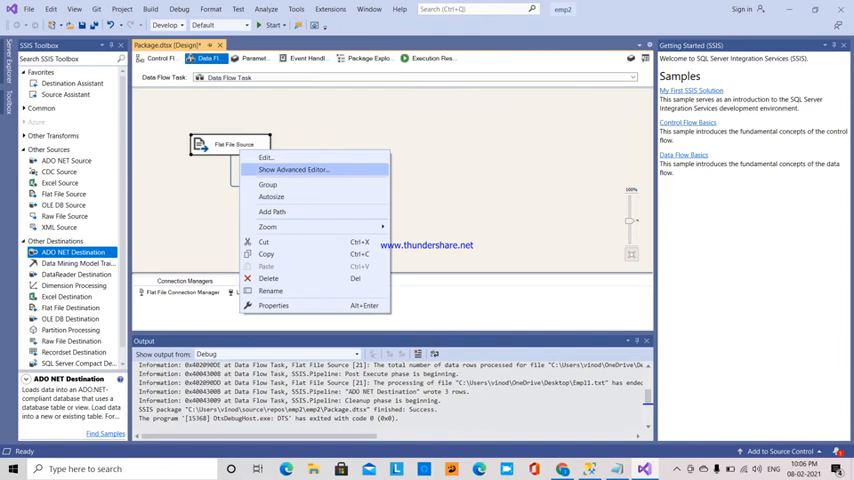
Step: Verify the Flat File Source's RetainNulls is True, then rerun the package, which fails writing 0 rows
{"action": "left_click", "coordinate": [291, 168]}
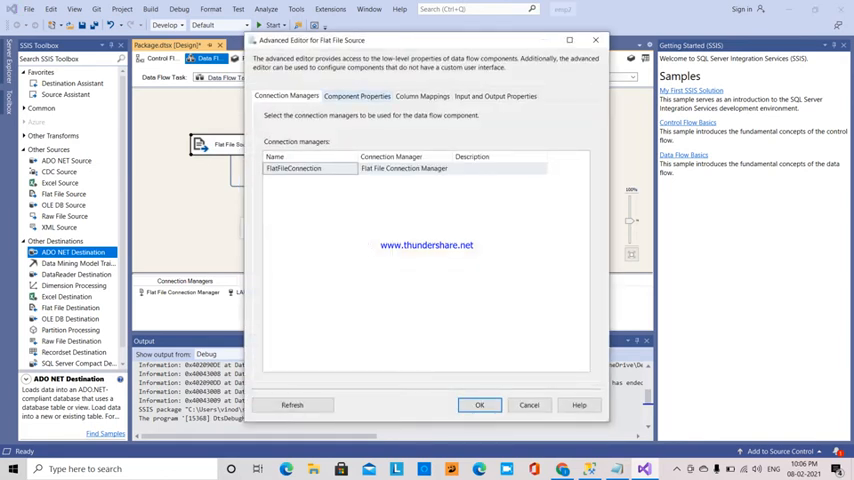
{"action": "left_click", "coordinate": [357, 96]}
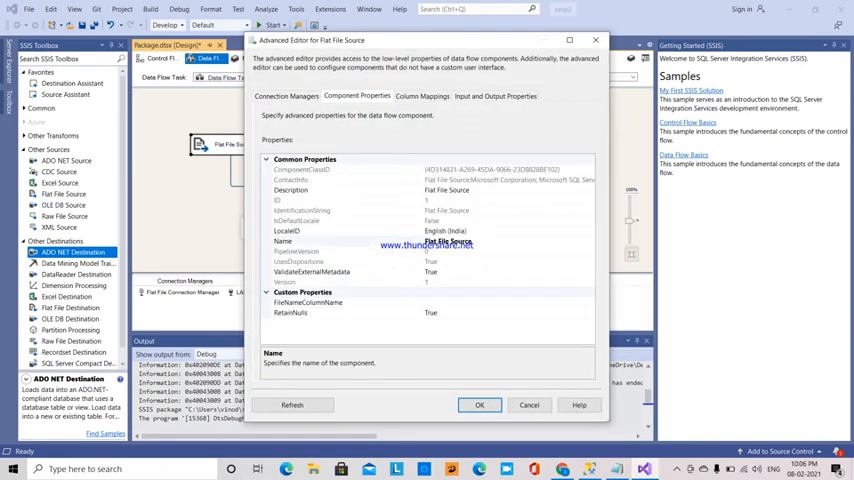
{"action": "left_click", "coordinate": [310, 312]}
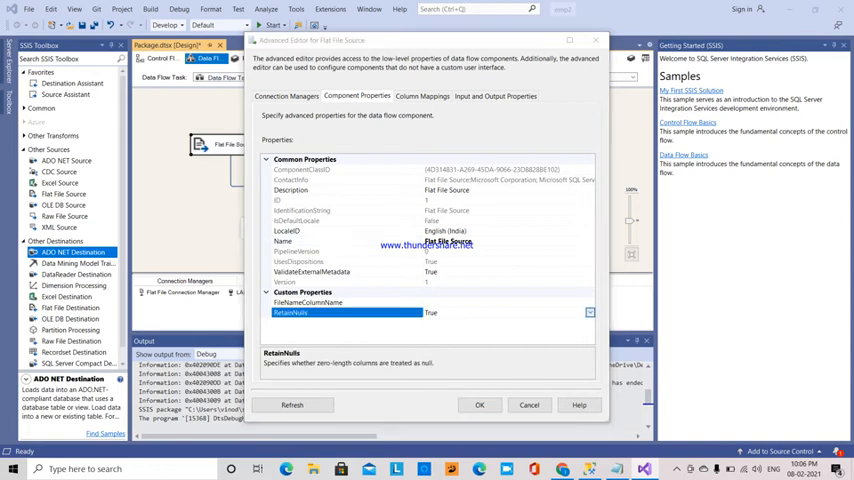
{"action": "left_click", "coordinate": [589, 312]}
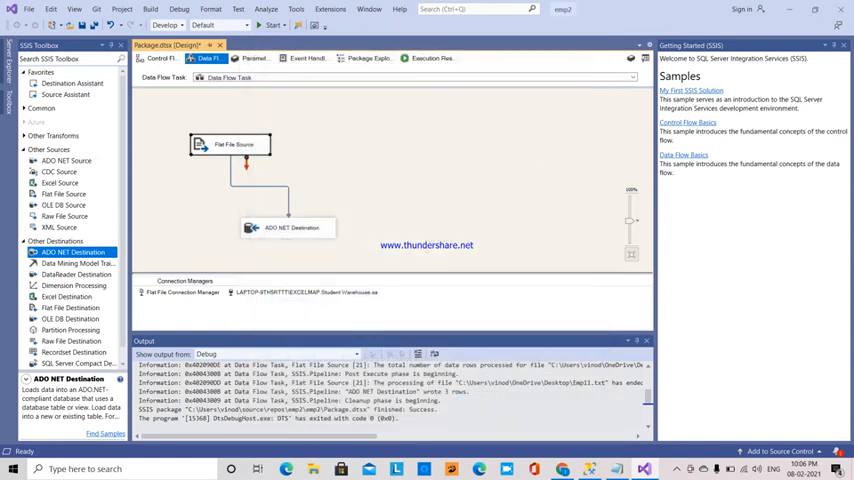
{"action": "left_click", "coordinate": [233, 144]}
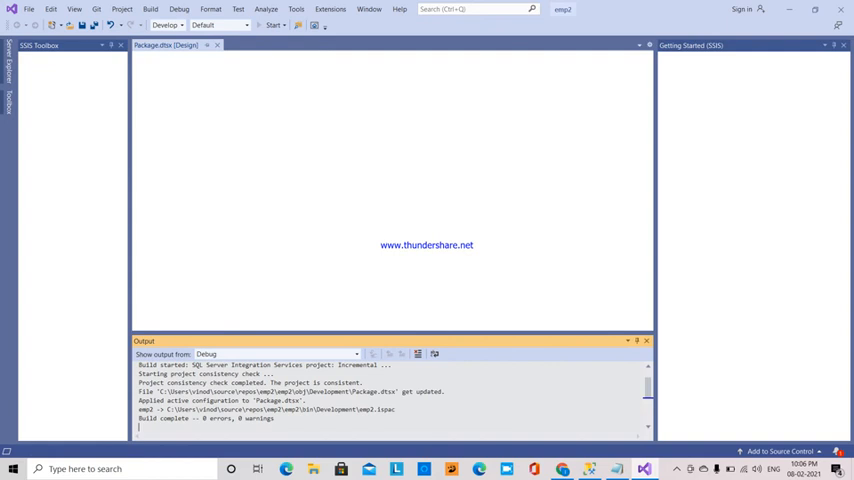
{"action": "left_click", "coordinate": [273, 24]}
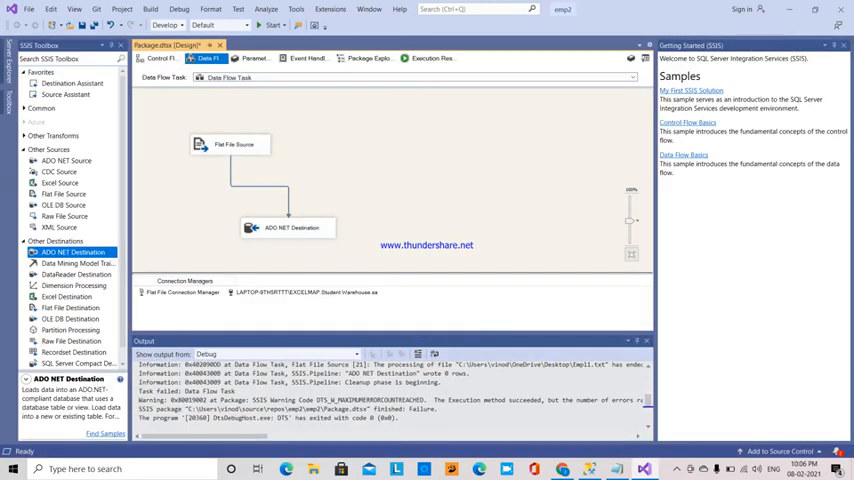
Step: Change the Flat File Source's RetainNulls property to False in the Advanced Editor and rerun the package
{"action": "right_click", "coordinate": [232, 144]}
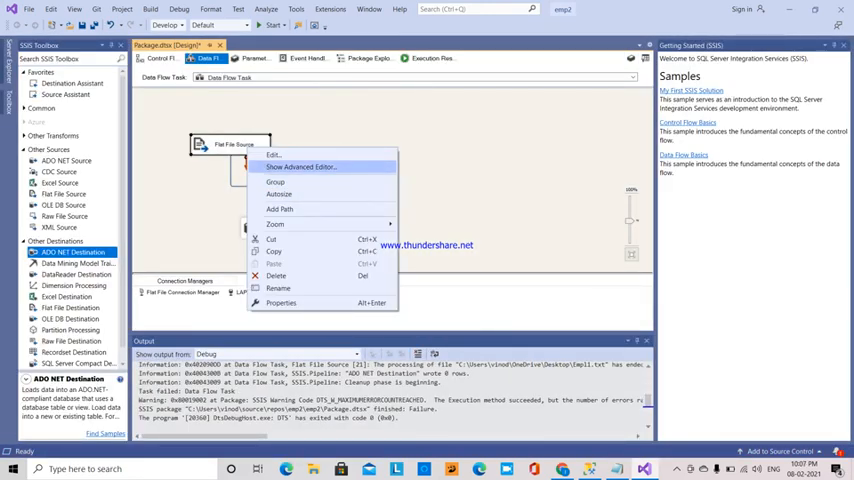
{"action": "left_click", "coordinate": [301, 167]}
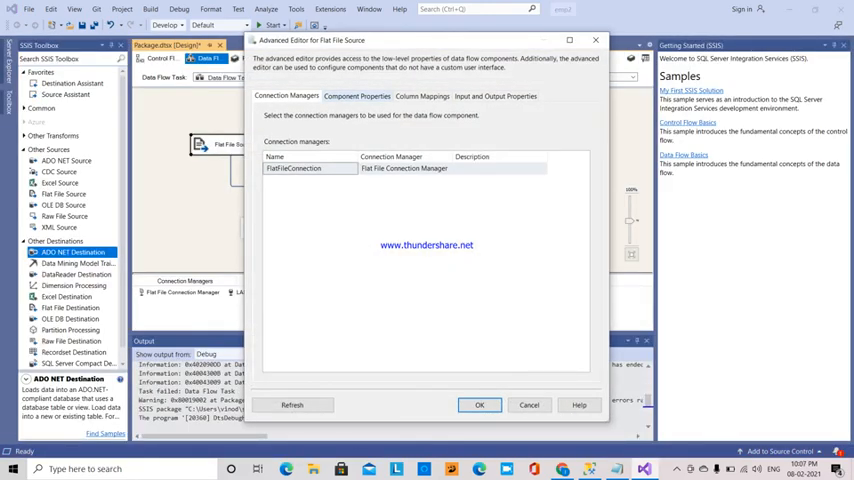
{"action": "left_click", "coordinate": [357, 96]}
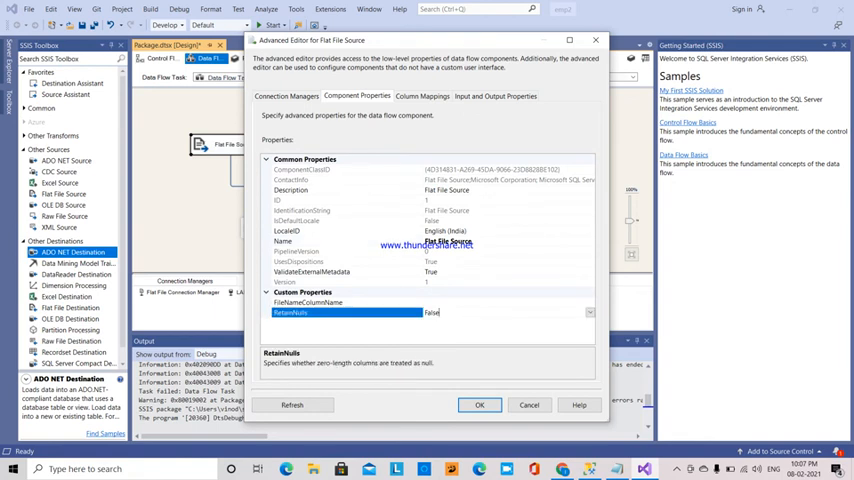
{"action": "left_click", "coordinate": [589, 312]}
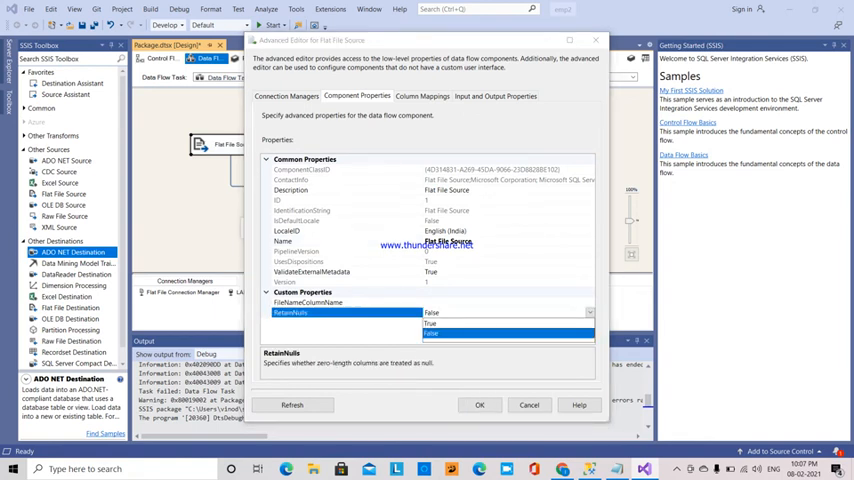
{"action": "left_click", "coordinate": [430, 323]}
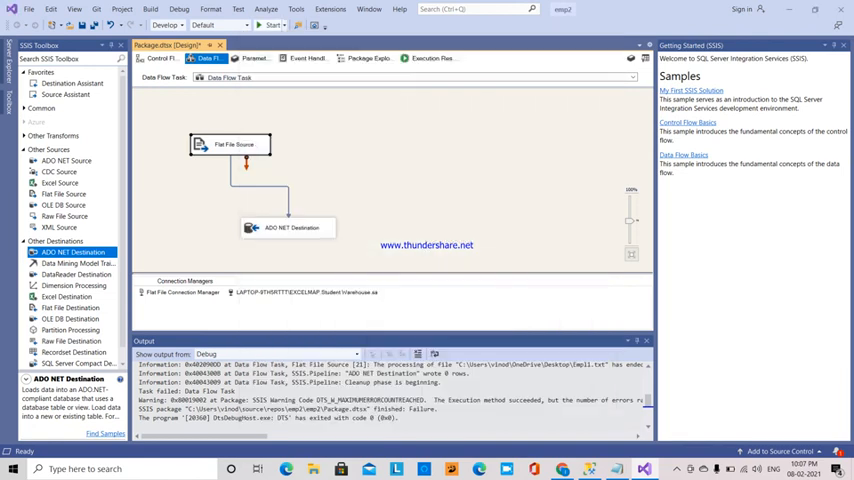
{"action": "left_click", "coordinate": [272, 24]}
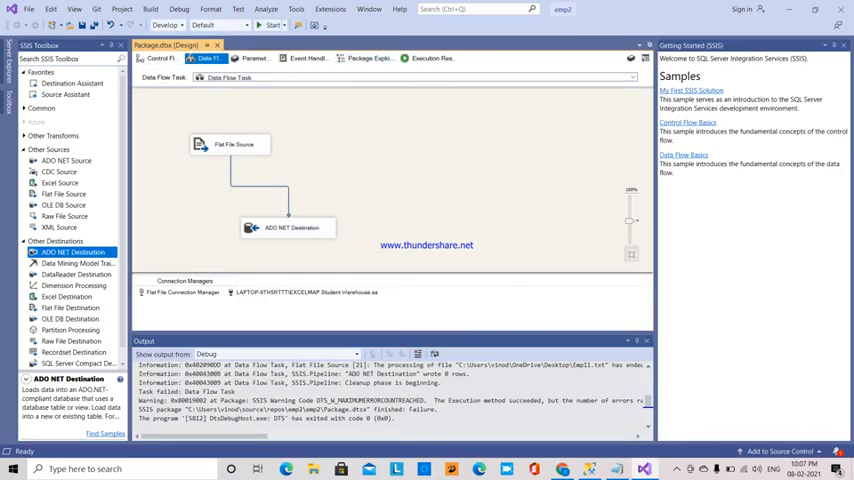
Step: Inspect Empl1's blank name, department and salary fields in Notepad, then close it
{"action": "left_click", "coordinate": [150, 9]}
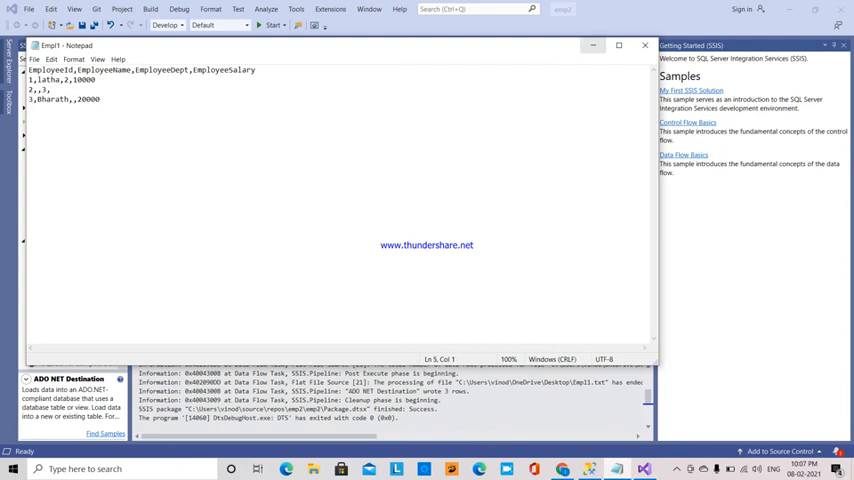
{"action": "left_click", "coordinate": [645, 45]}
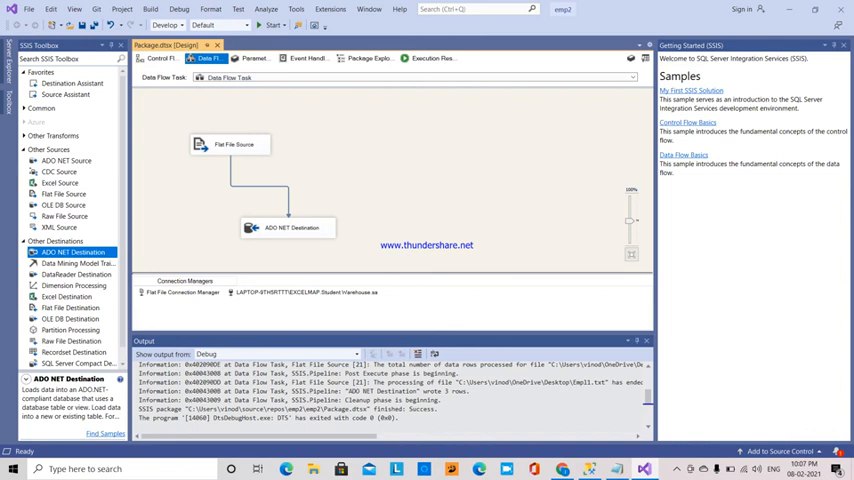